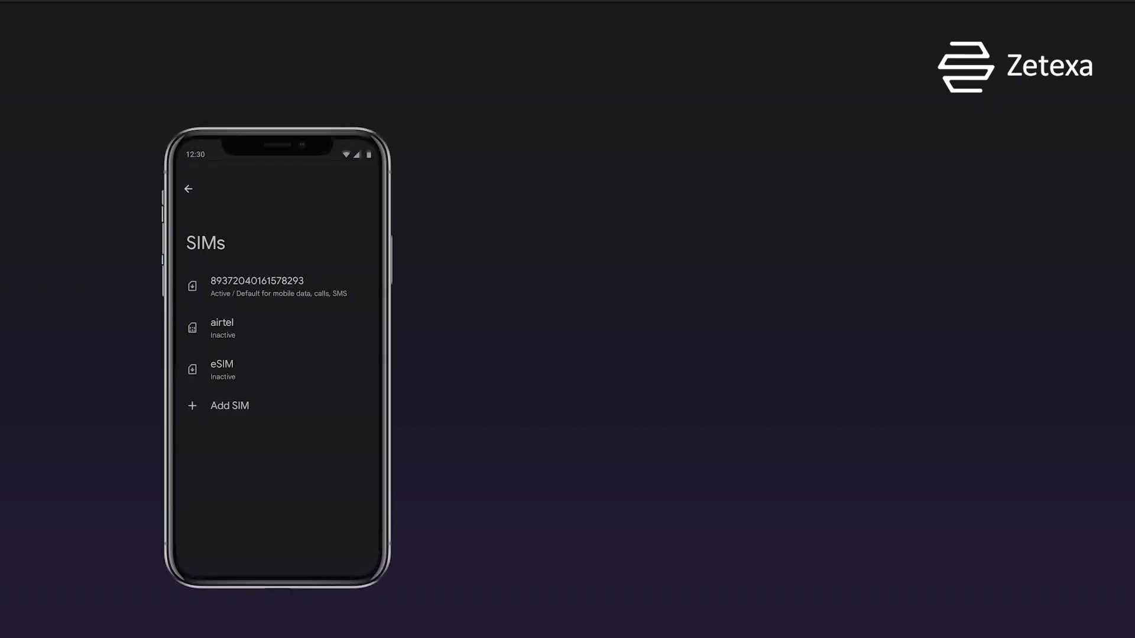
- Reach the SIMs list through Settings › Network & internet
left_click(229, 406)
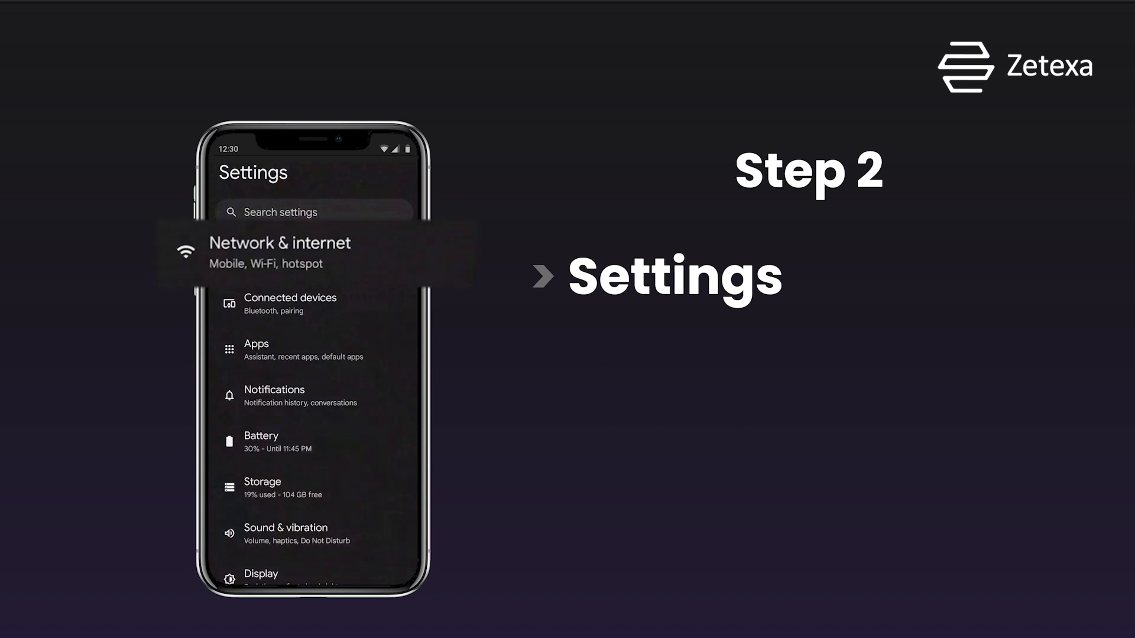
left_click(280, 252)
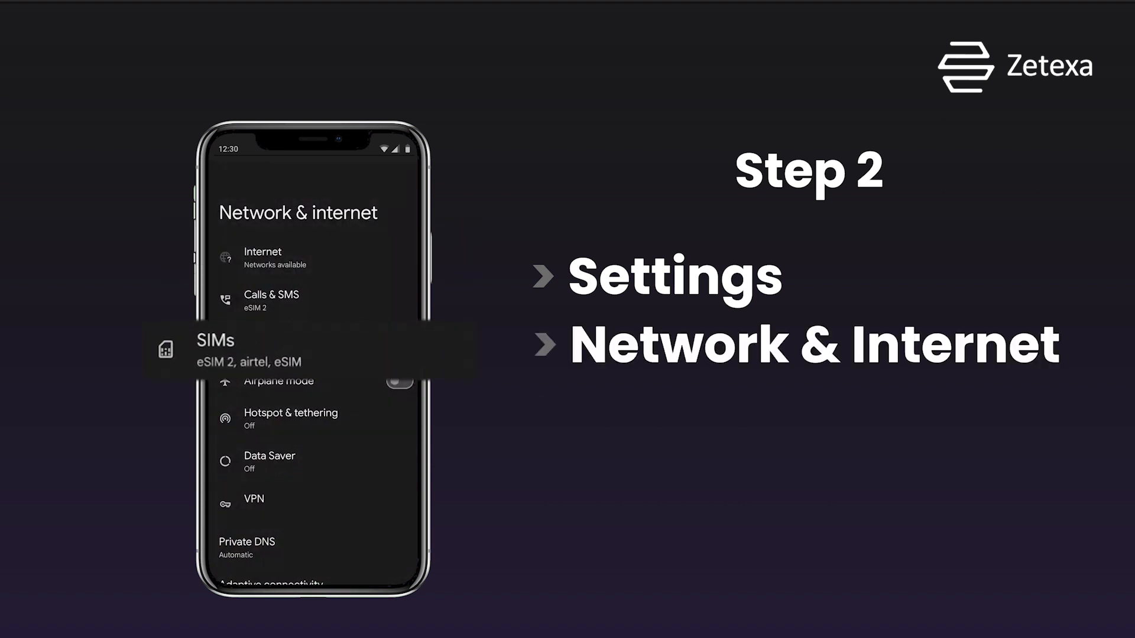
left_click(215, 350)
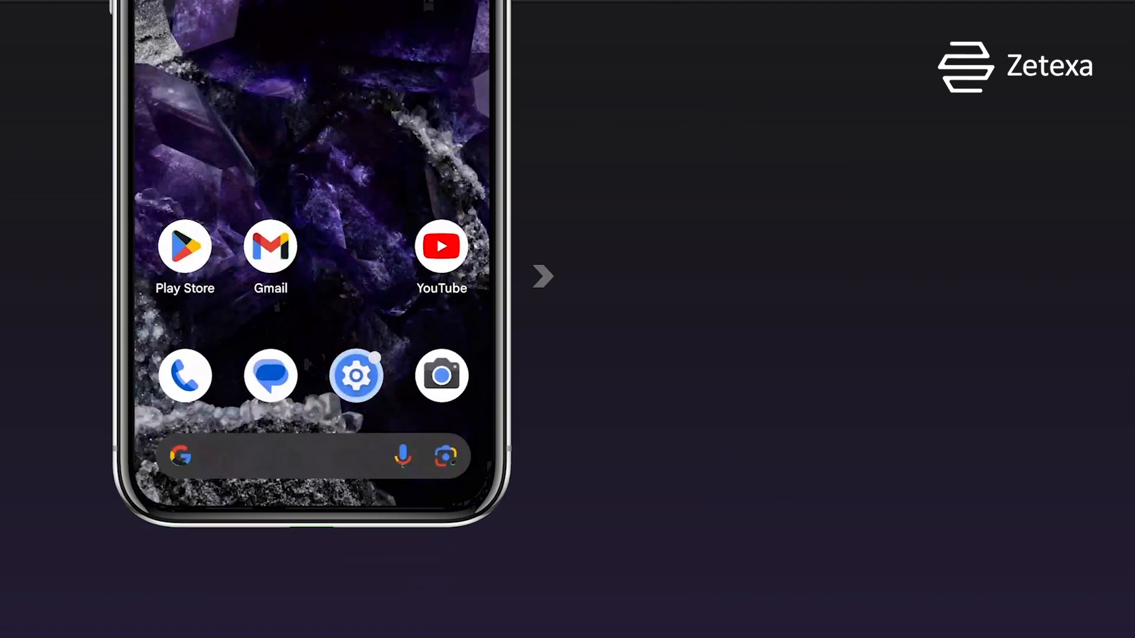
- Reopen Settings and flip the eSIM's Use SIM toggle so the Turn on eSIM? confirmation appears
left_click(356, 374)
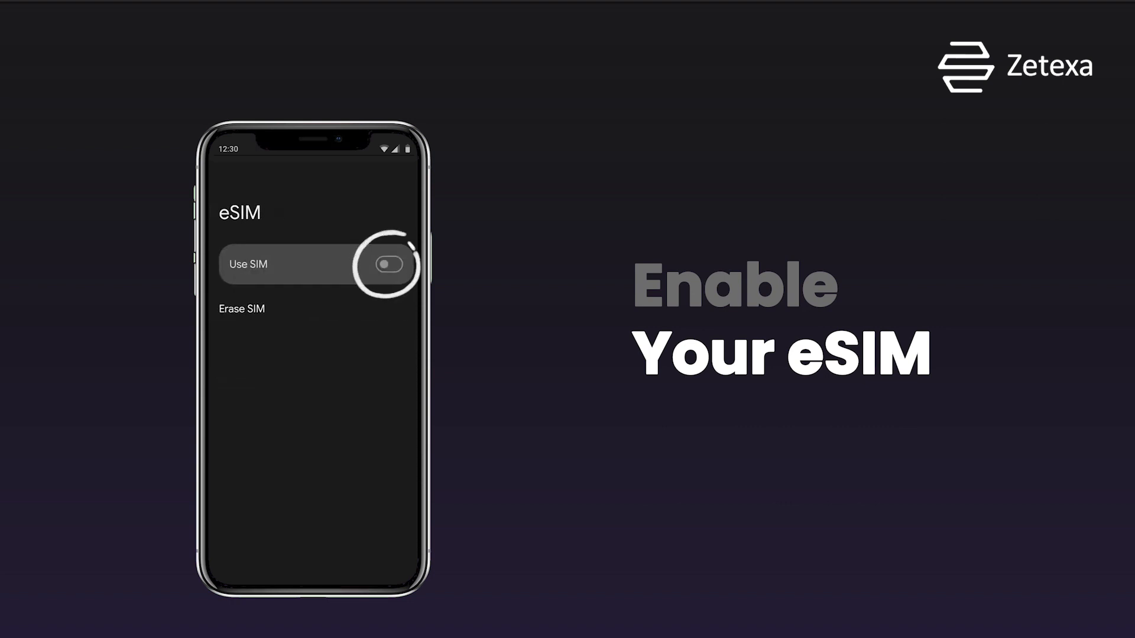
left_click(388, 263)
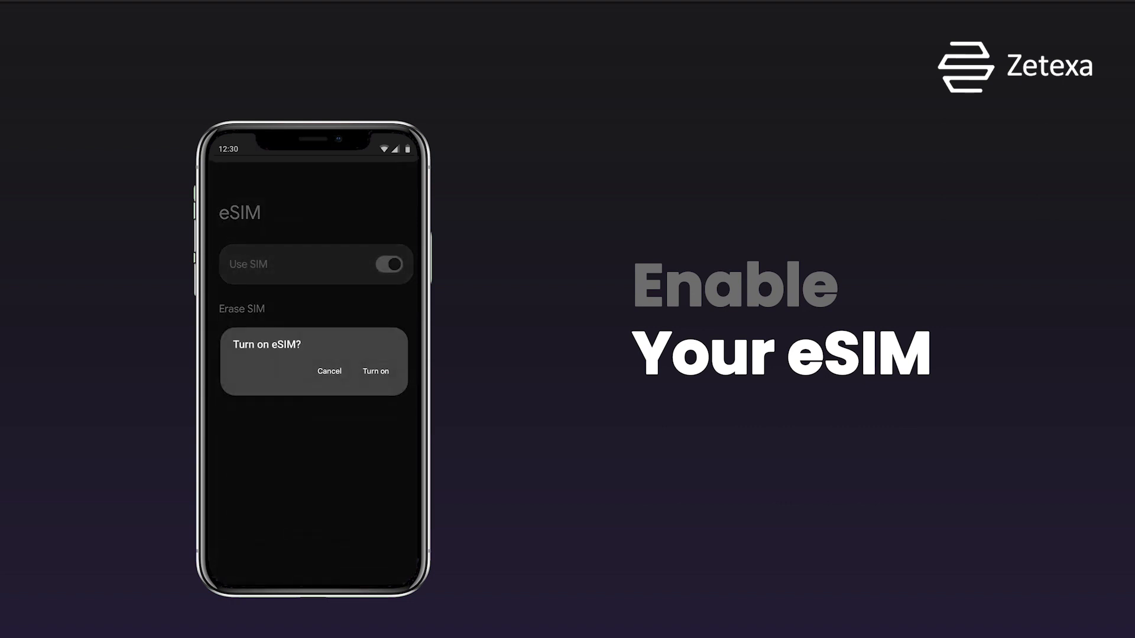